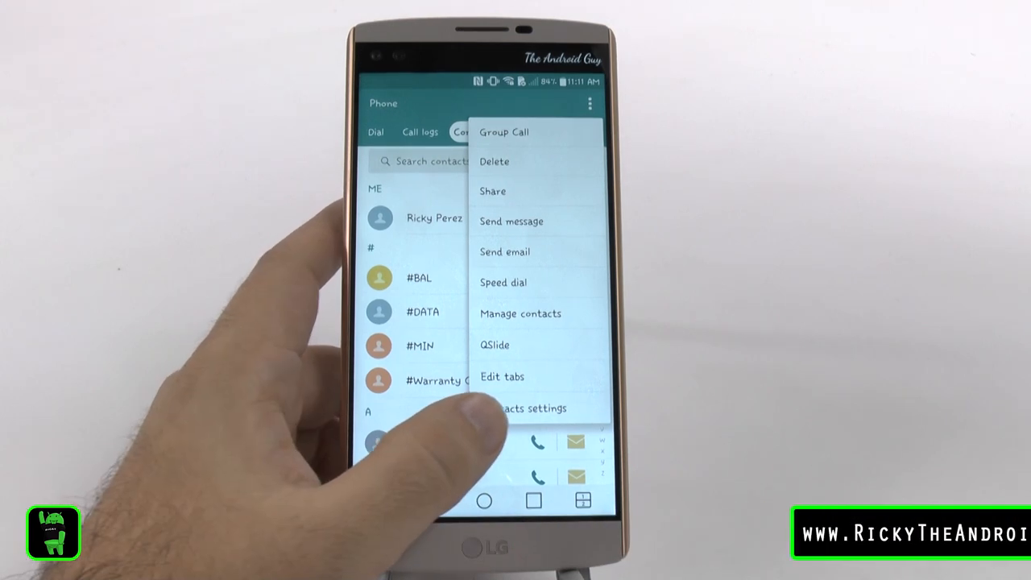
Reach the Contacts settings screen from the Contacts tab overflow menu.
click(528, 409)
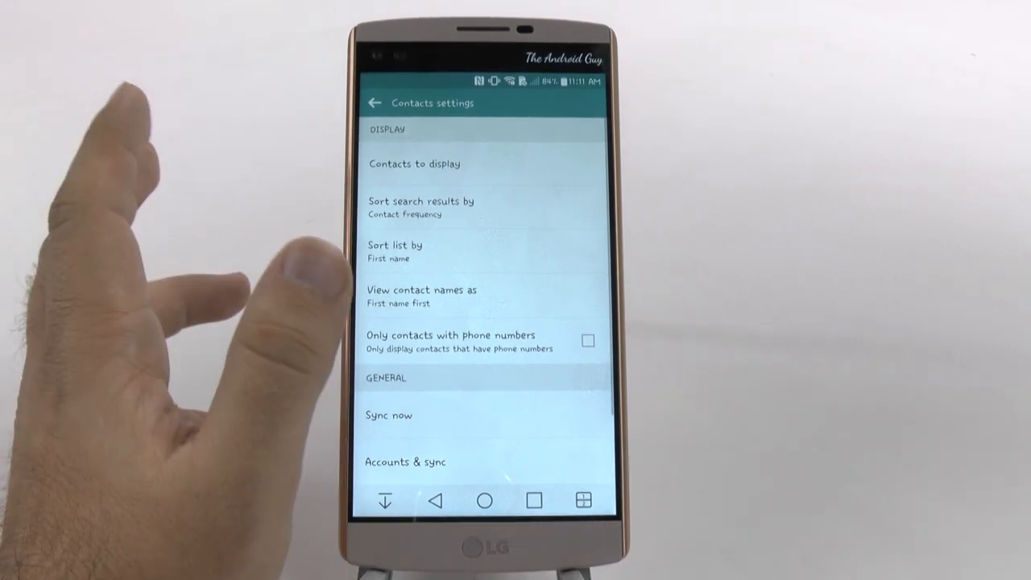
Check the Online search option so searches include online accounts.
scroll(down, 3)
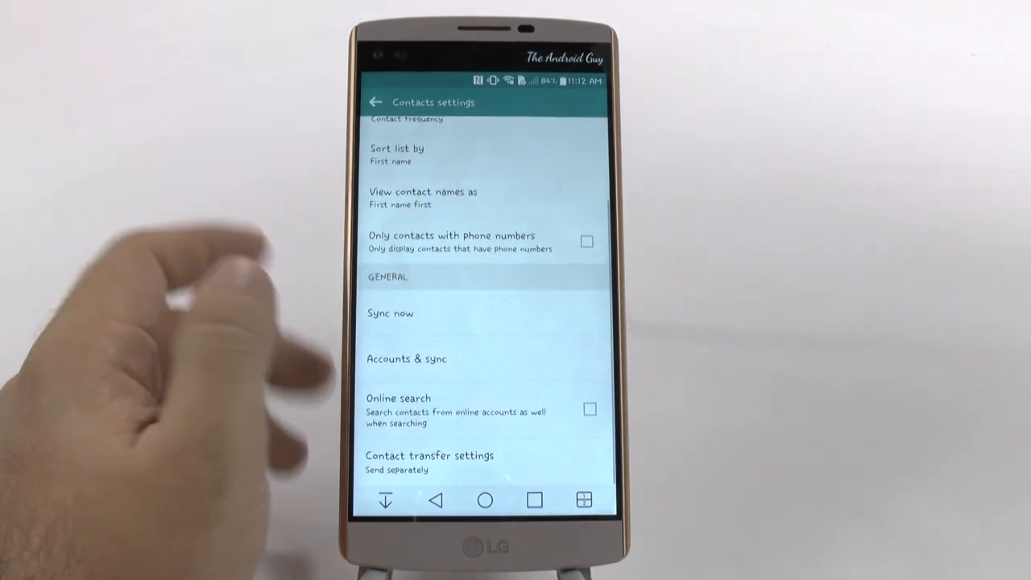
click(589, 409)
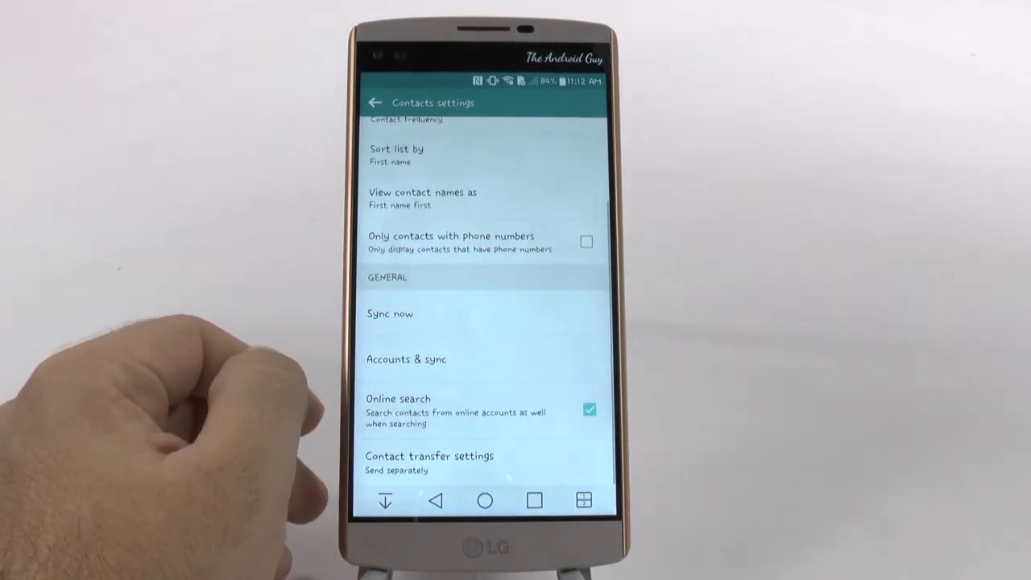